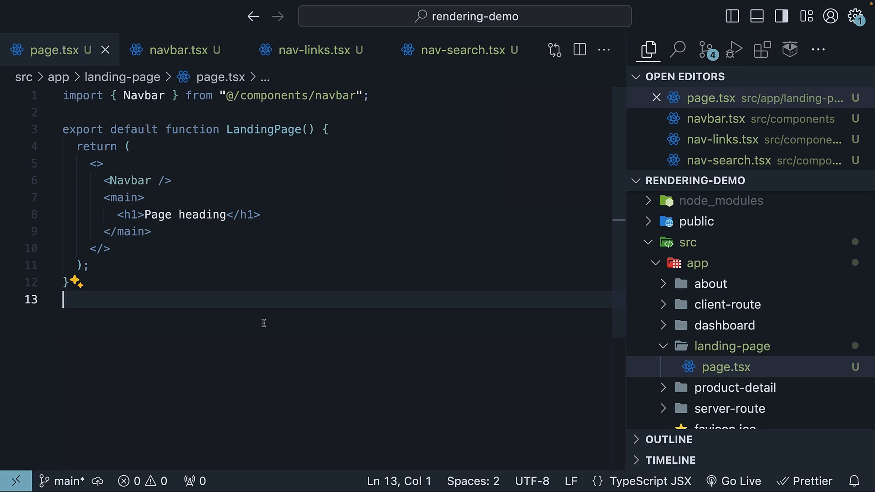
pyautogui.moveTo(822, 379)
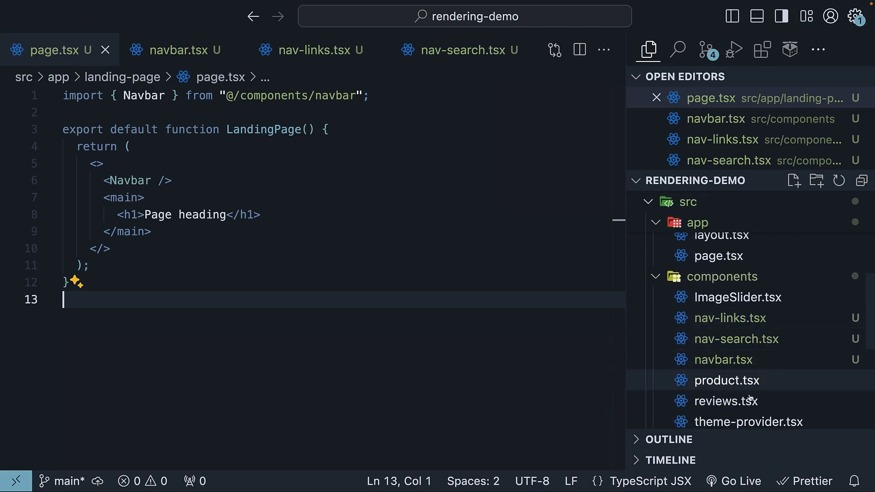
pyautogui.moveTo(760, 327)
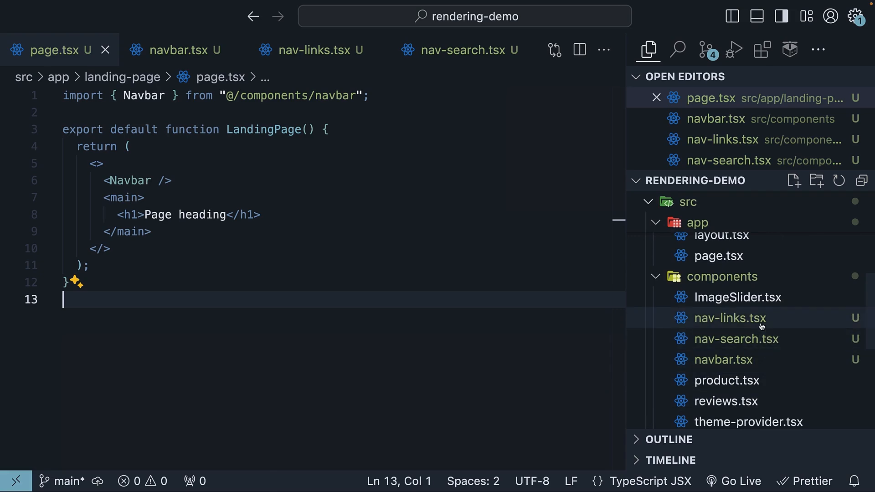
pyautogui.moveTo(757, 340)
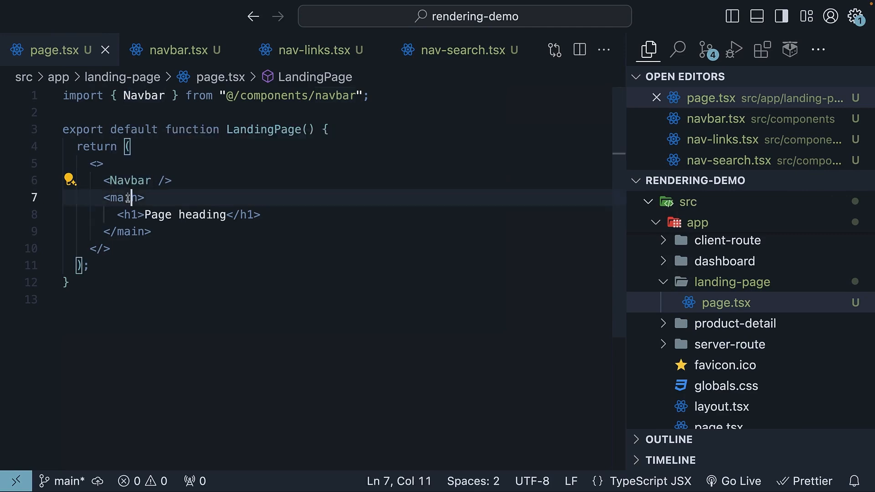
# Step: Review the navbar.tsx, nav-links.tsx and nav-search.tsx code, ending on NavSearch's search input
pyautogui.doubleClick(122, 197)
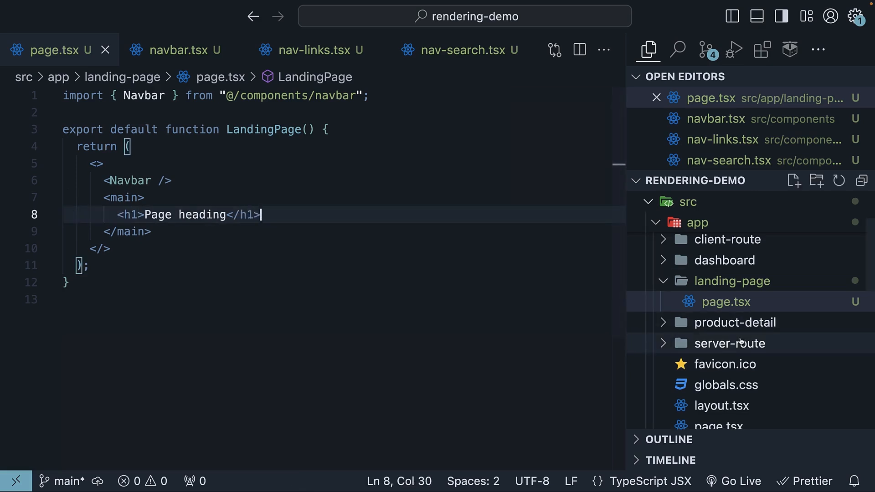
pyautogui.click(179, 50)
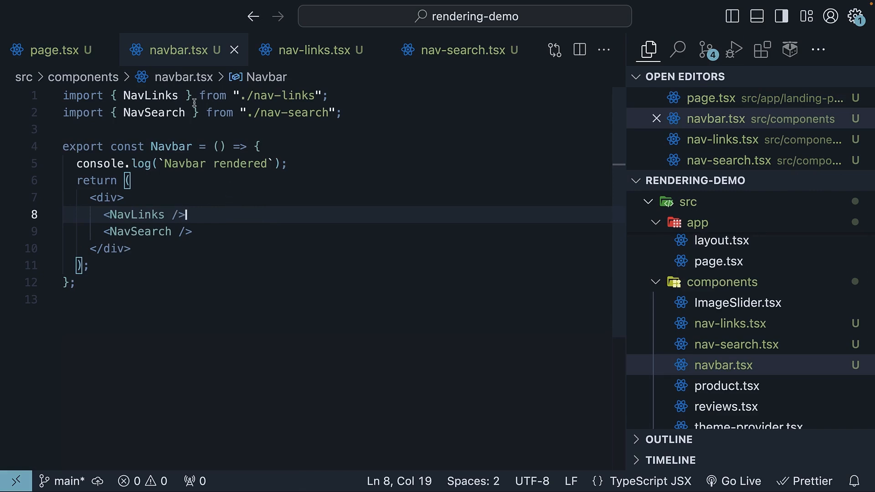
pyautogui.moveTo(154, 113)
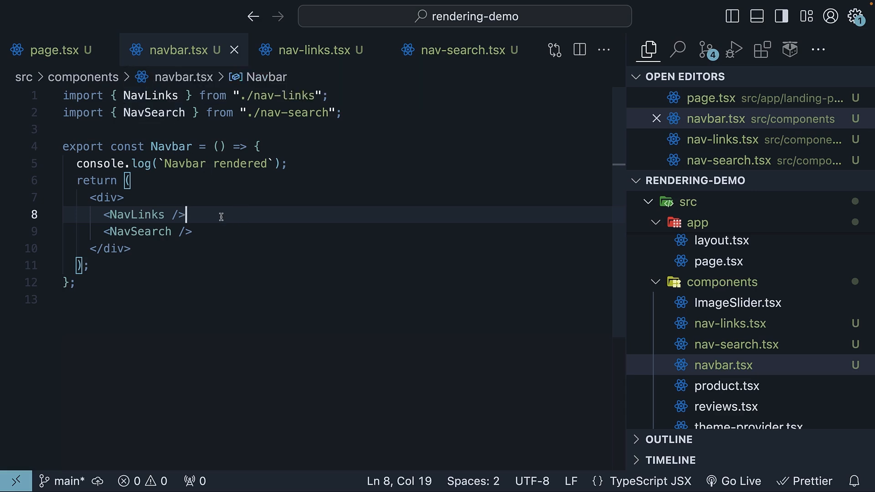
pyautogui.click(309, 49)
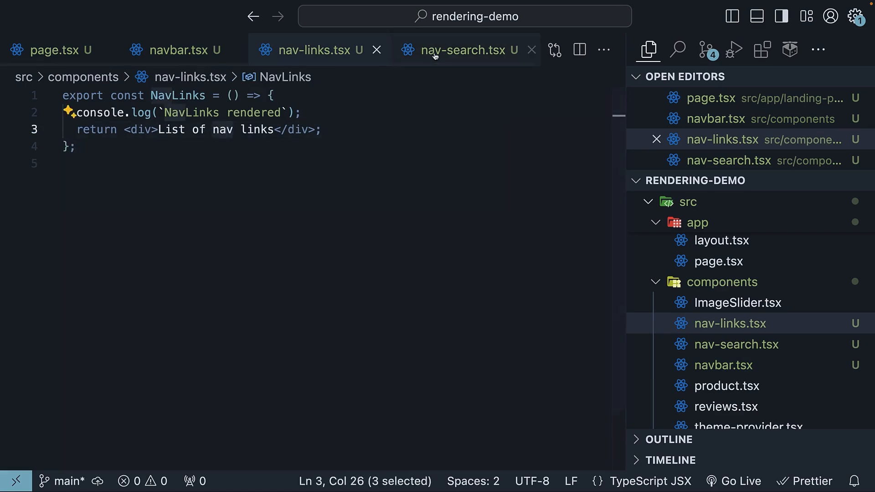
pyautogui.click(466, 50)
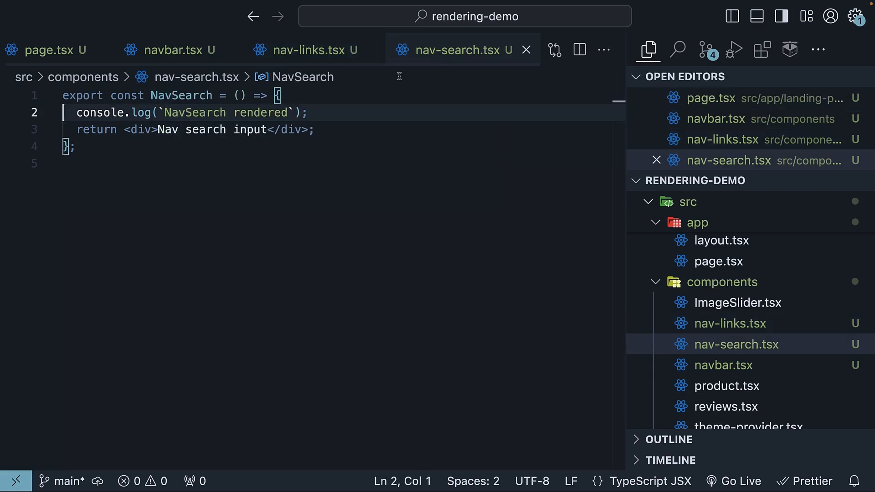
pyautogui.click(316, 130)
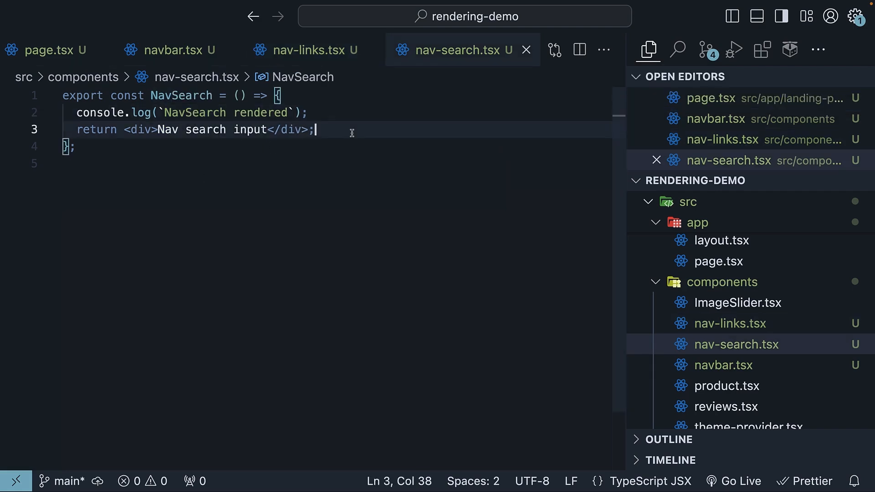
pyautogui.click(169, 50)
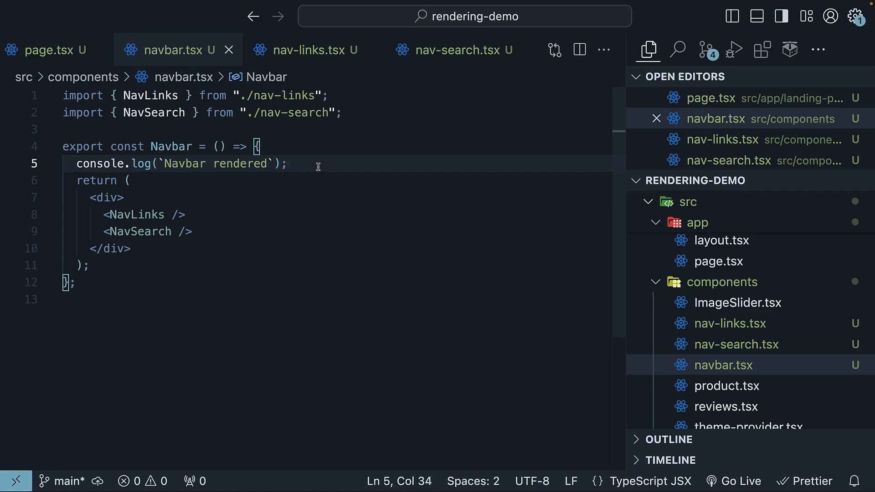
pyautogui.moveTo(399, 69)
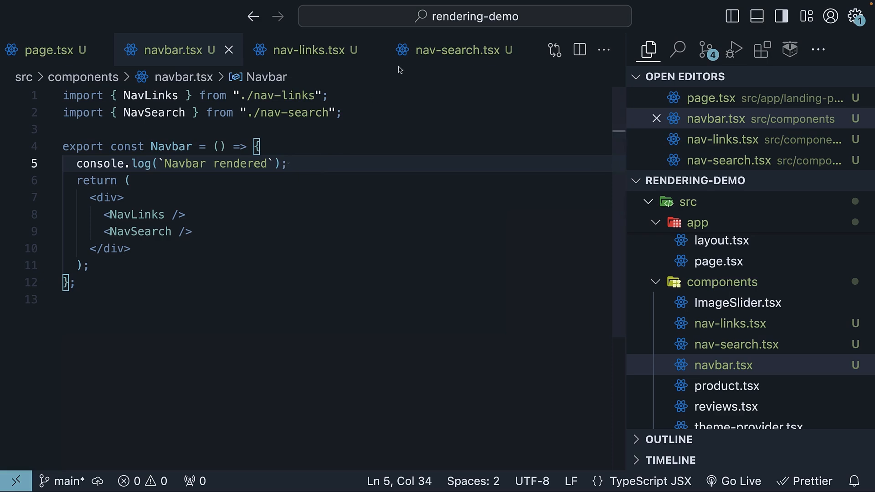
pyautogui.click(304, 50)
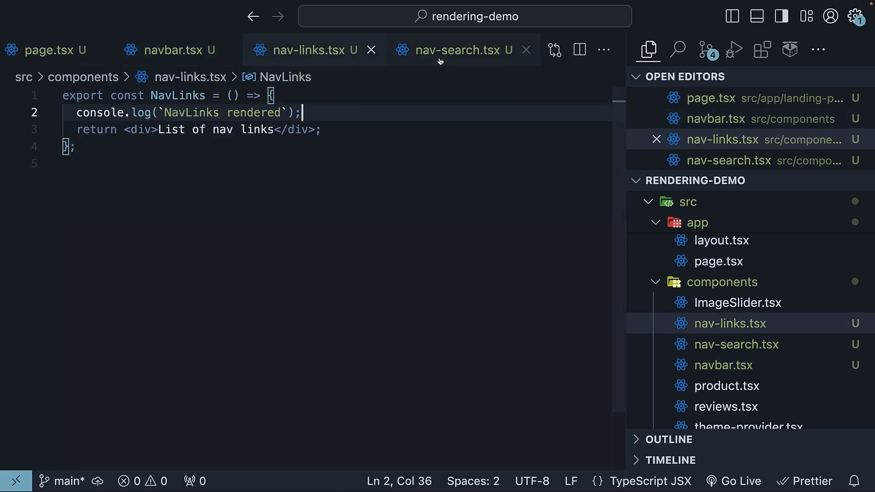
pyautogui.click(463, 50)
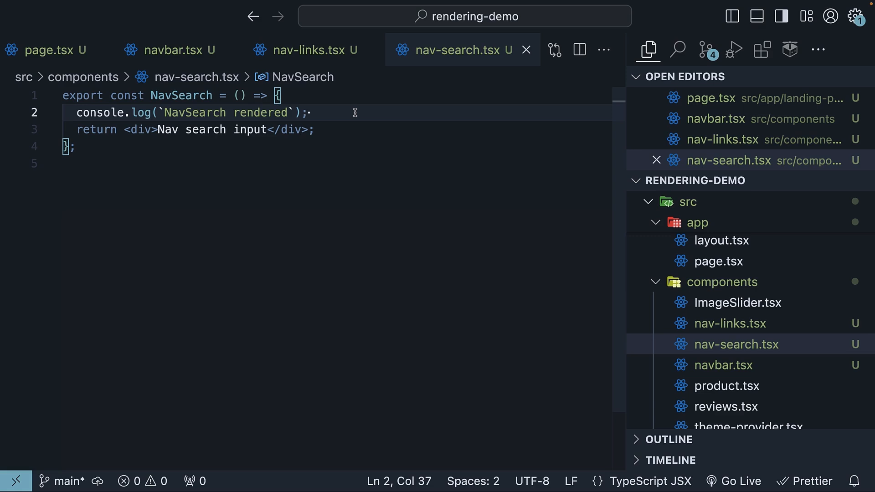
pyautogui.moveTo(466, 265)
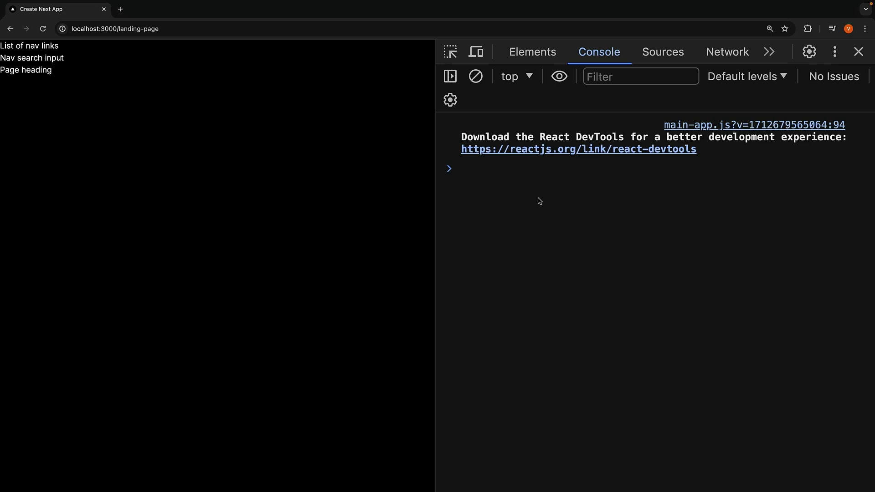
pyautogui.moveTo(540, 219)
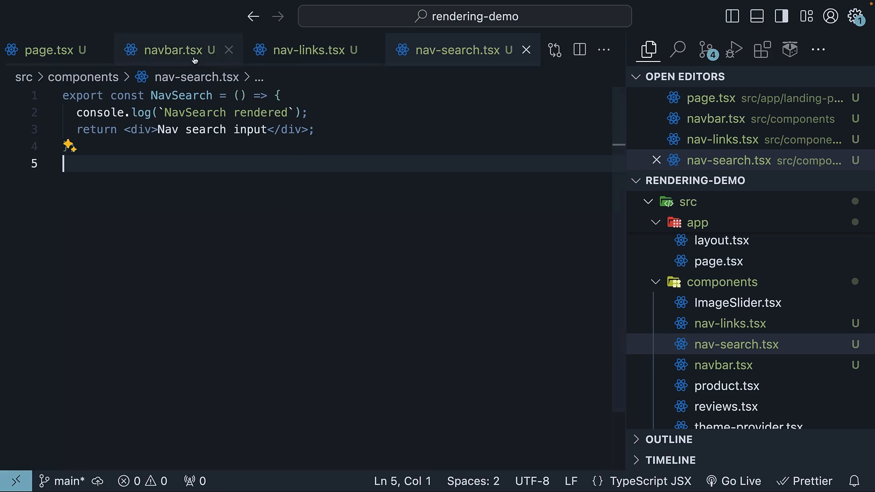
# Step: Add import { useState } from 'react' and const [search, setSearch] = useState("") to Navbar
pyautogui.click(178, 50)
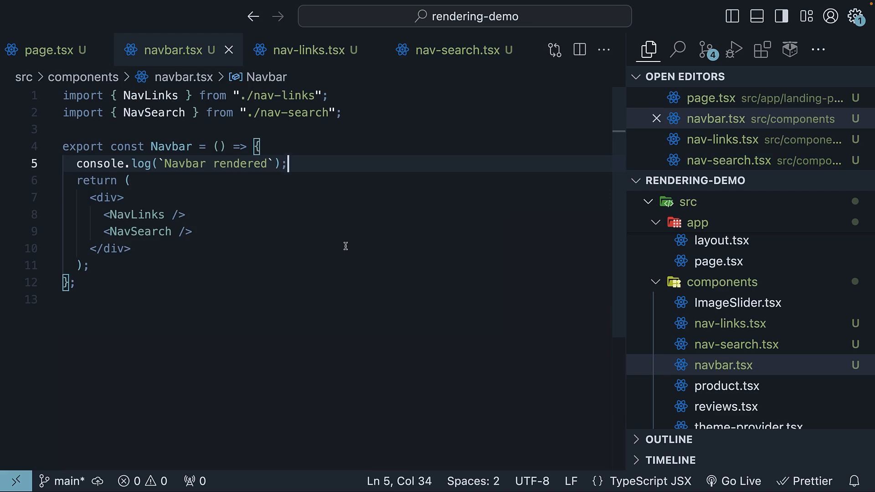
pyautogui.write("import { useState } from 'react'")
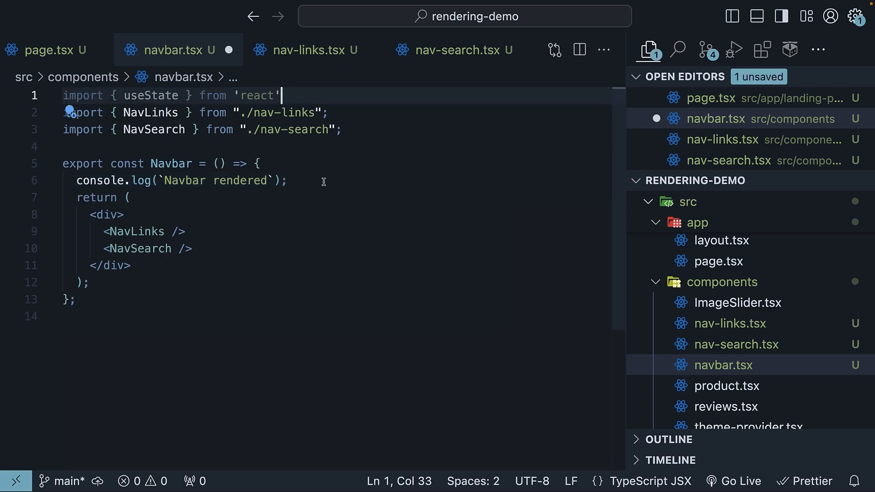
pyautogui.write('const [search, setSearch] = useState("");')
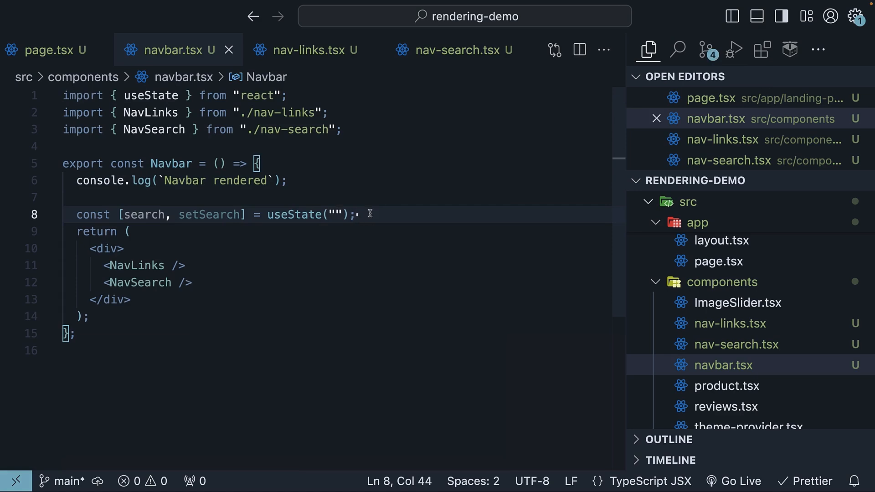
pyautogui.doubleClick(144, 215)
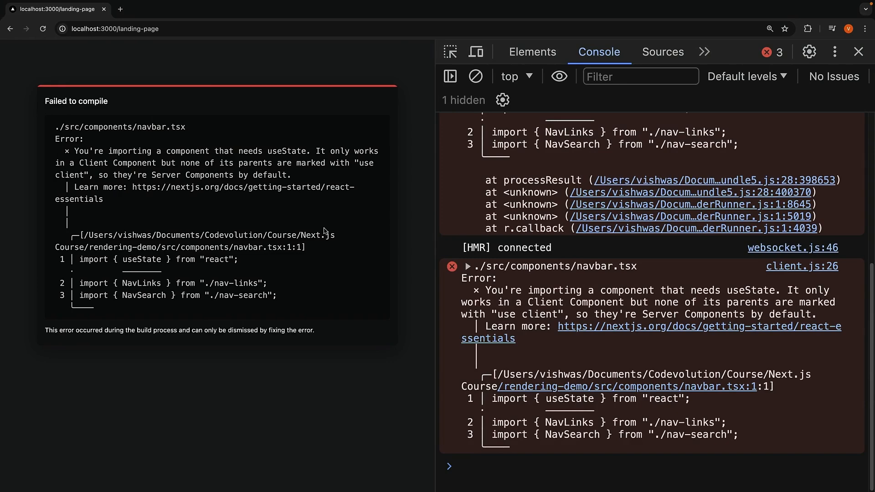
pyautogui.moveTo(256, 155)
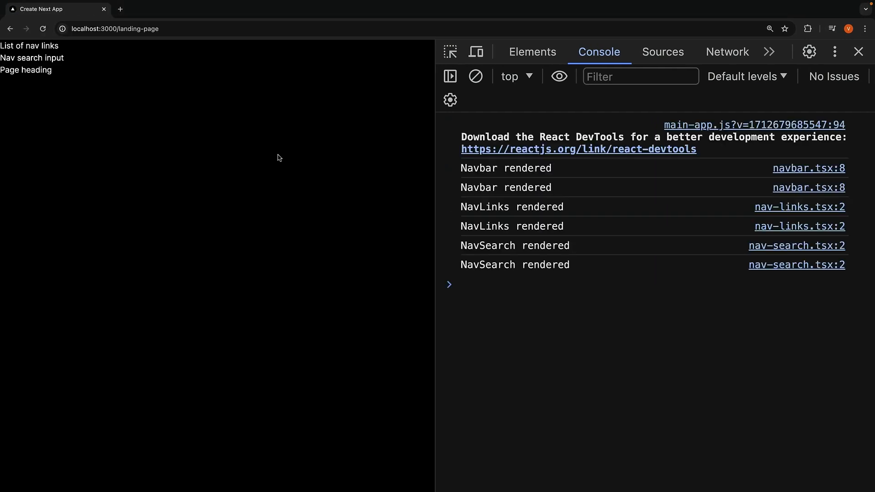
pyautogui.moveTo(541, 186)
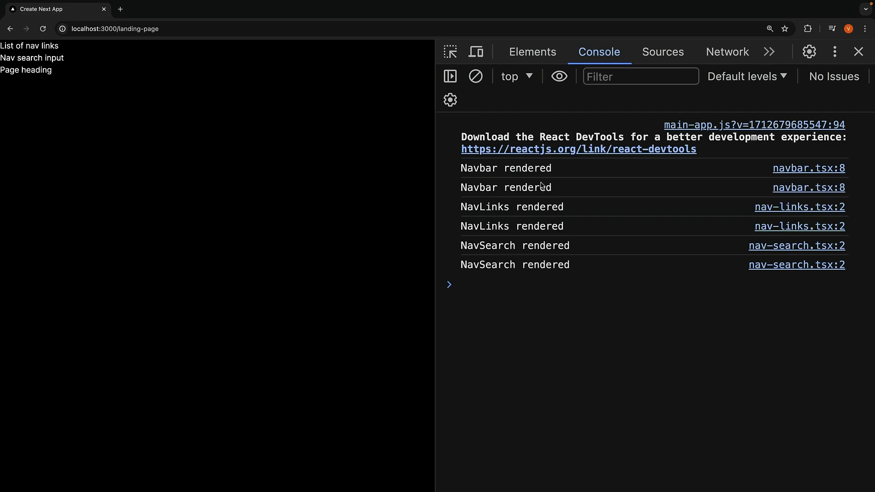
pyautogui.moveTo(519, 236)
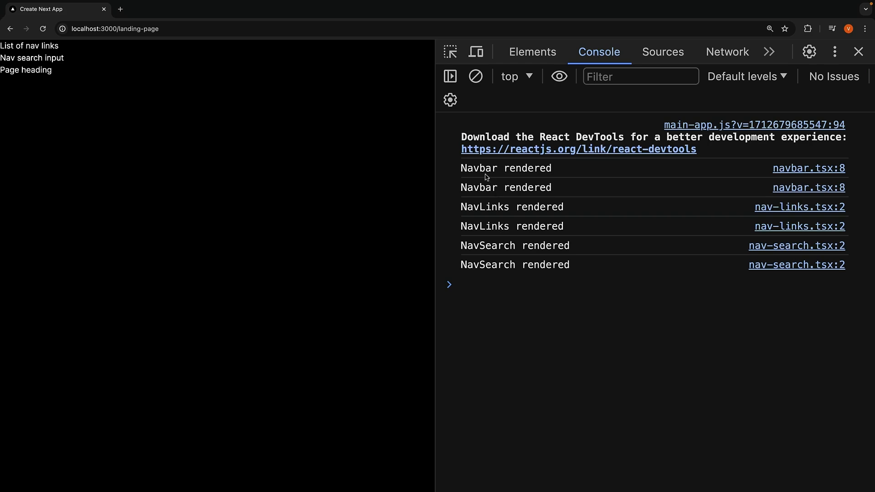
pyautogui.moveTo(496, 291)
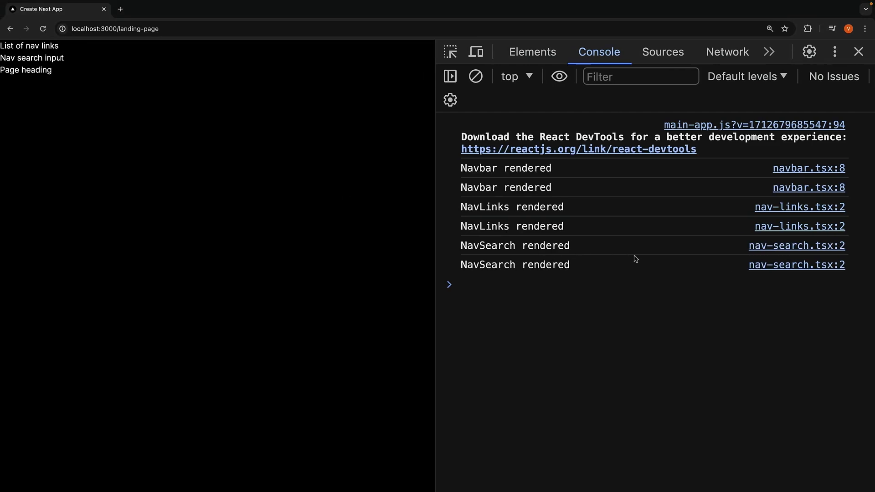
pyautogui.moveTo(520, 310)
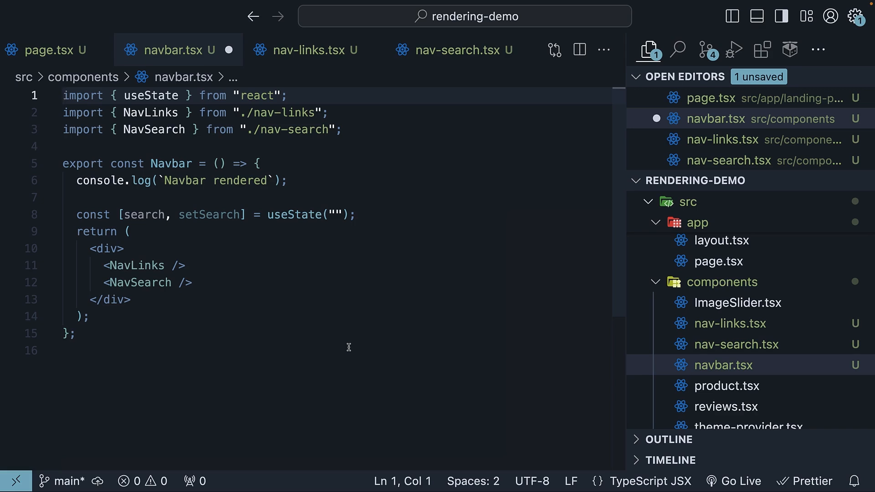
# Step: Add a 'use client' directive on a new first line of nav-search.tsx
pyautogui.click(457, 50)
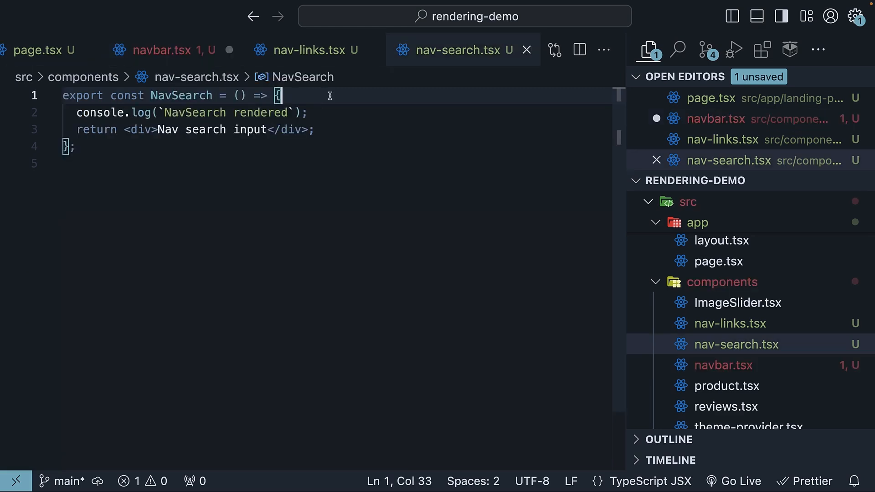
pyautogui.press('Enter')
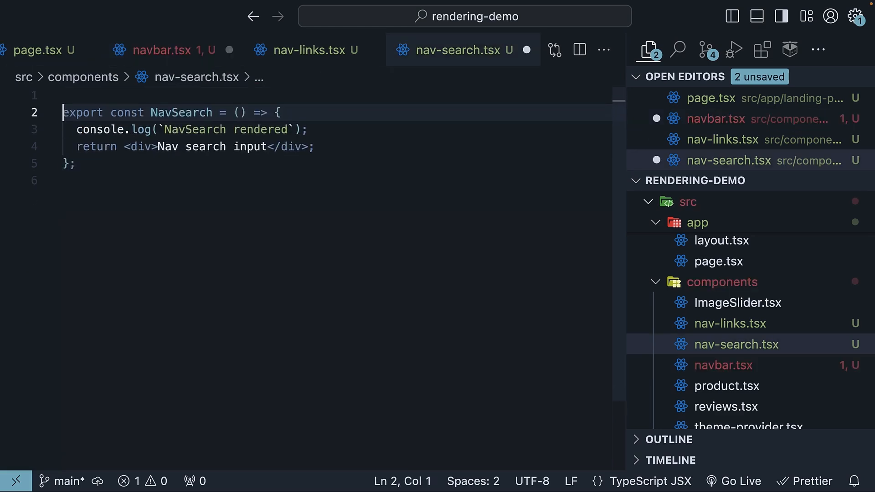
pyautogui.click(167, 49)
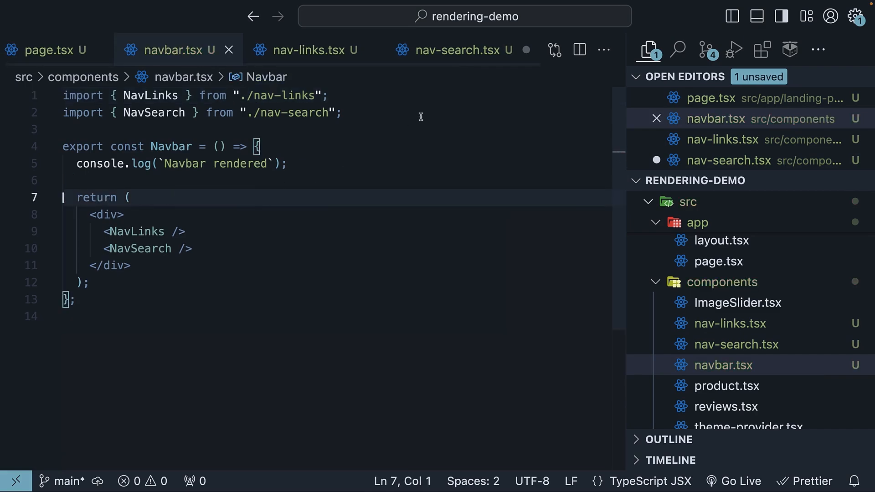
pyautogui.click(457, 49)
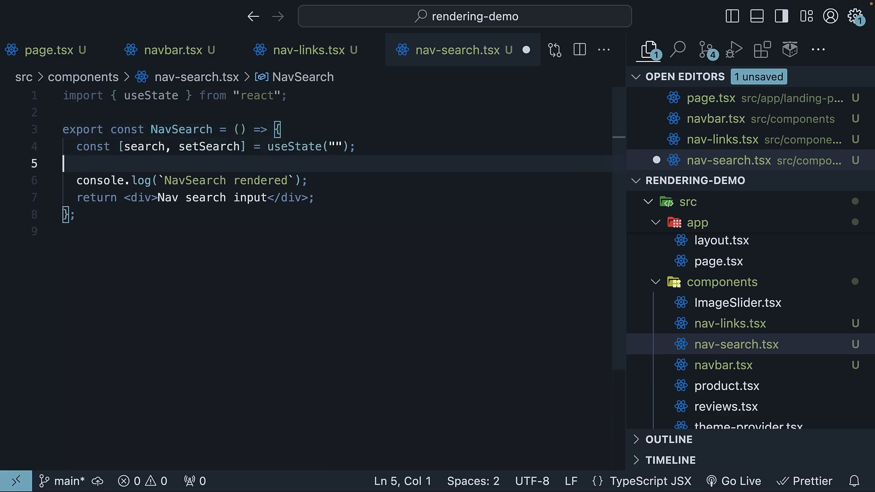
pyautogui.write("'use")
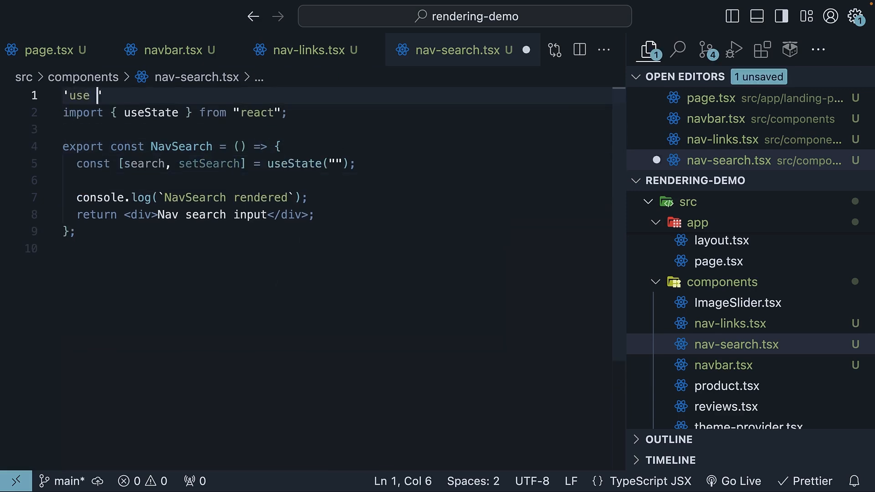
pyautogui.write('client";')
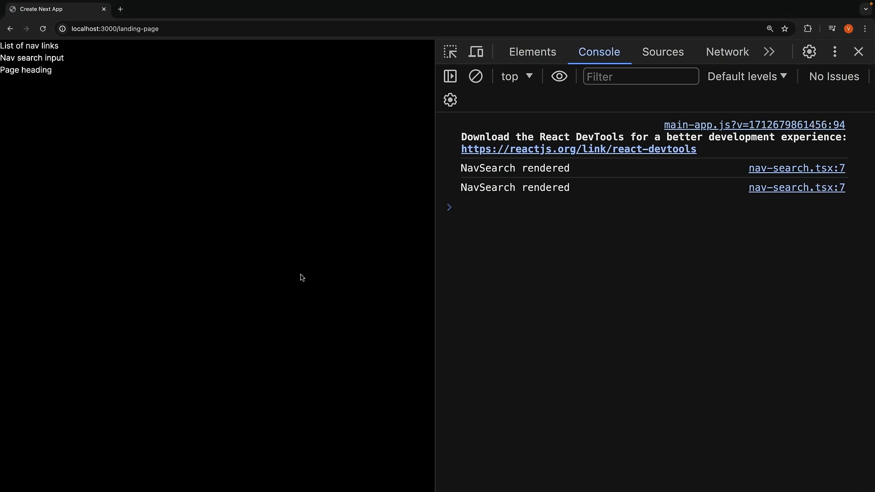
pyautogui.moveTo(527, 201)
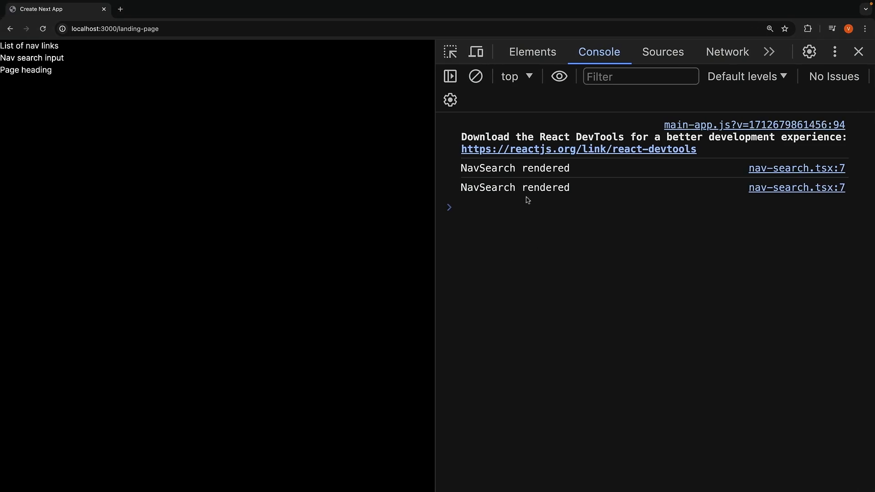
pyautogui.moveTo(523, 191)
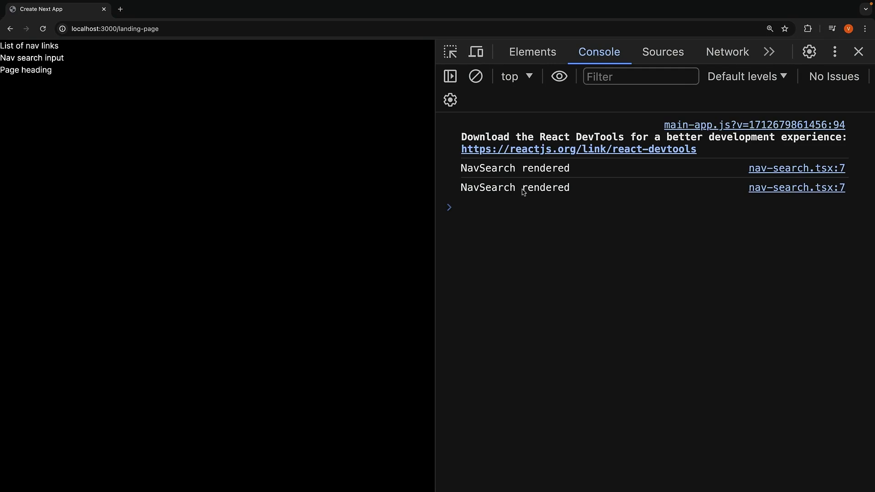
pyautogui.moveTo(495, 299)
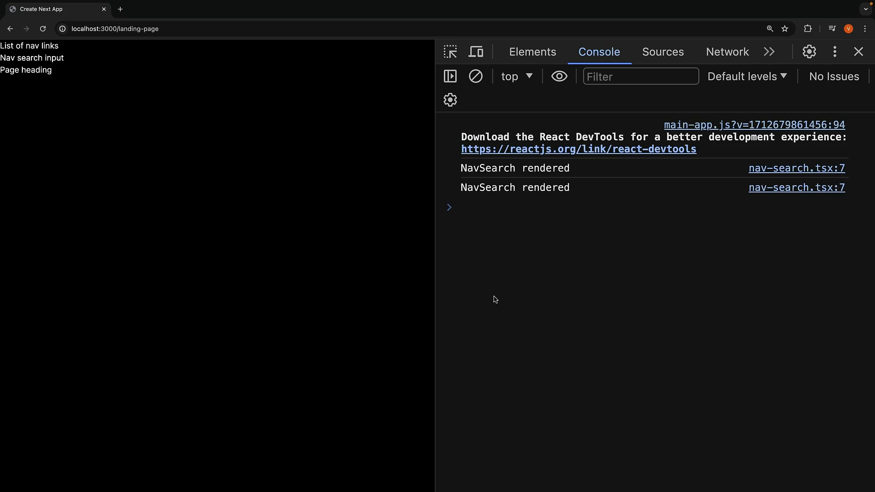